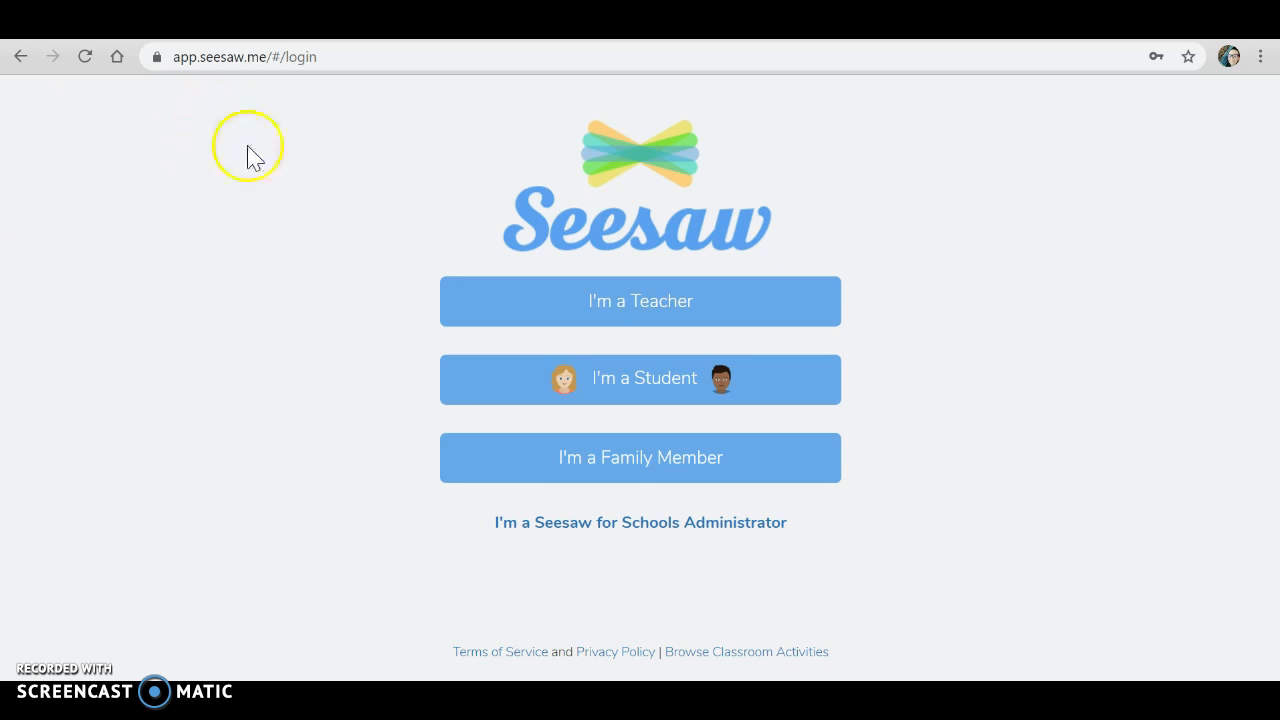
{"action": "mouse_move", "coordinate": [426, 440]}
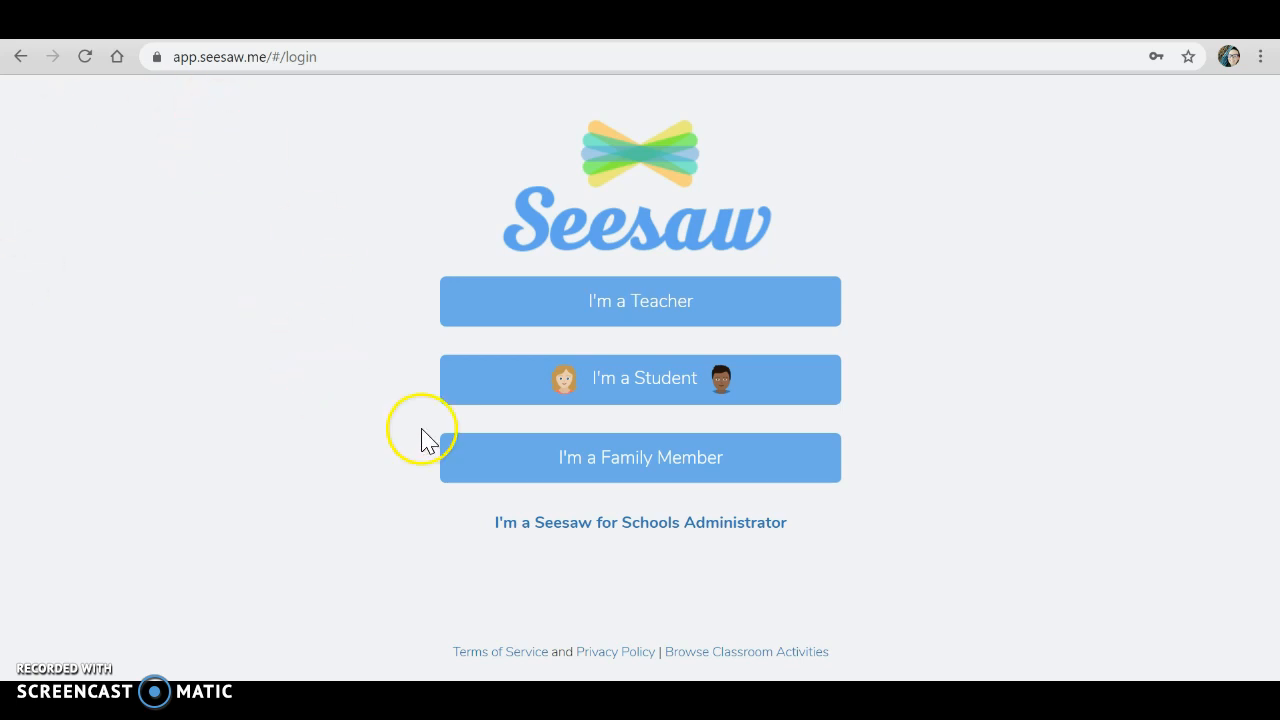
Choose the student role on the Seesaw login page
{"action": "left_click", "coordinate": [640, 378]}
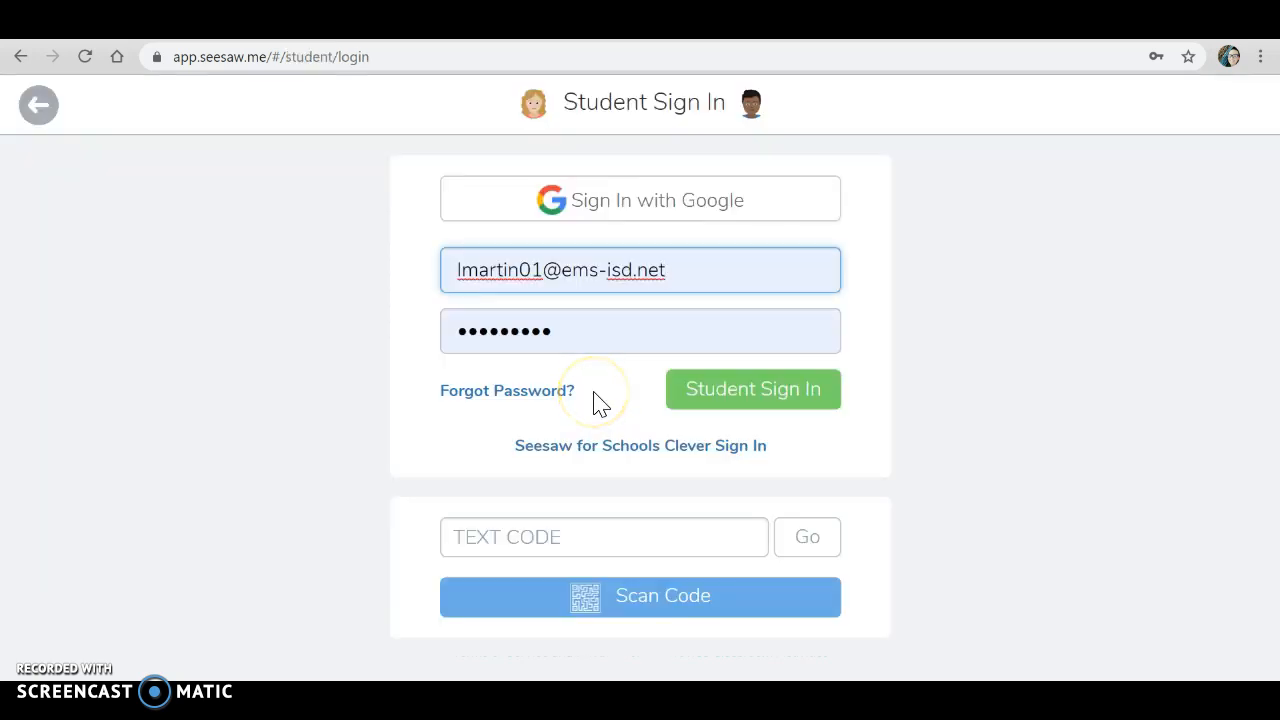
Sign in with the class text code 'ZMUL IHWG CMLK' to reach the empty journal
{"action": "left_click", "coordinate": [604, 536]}
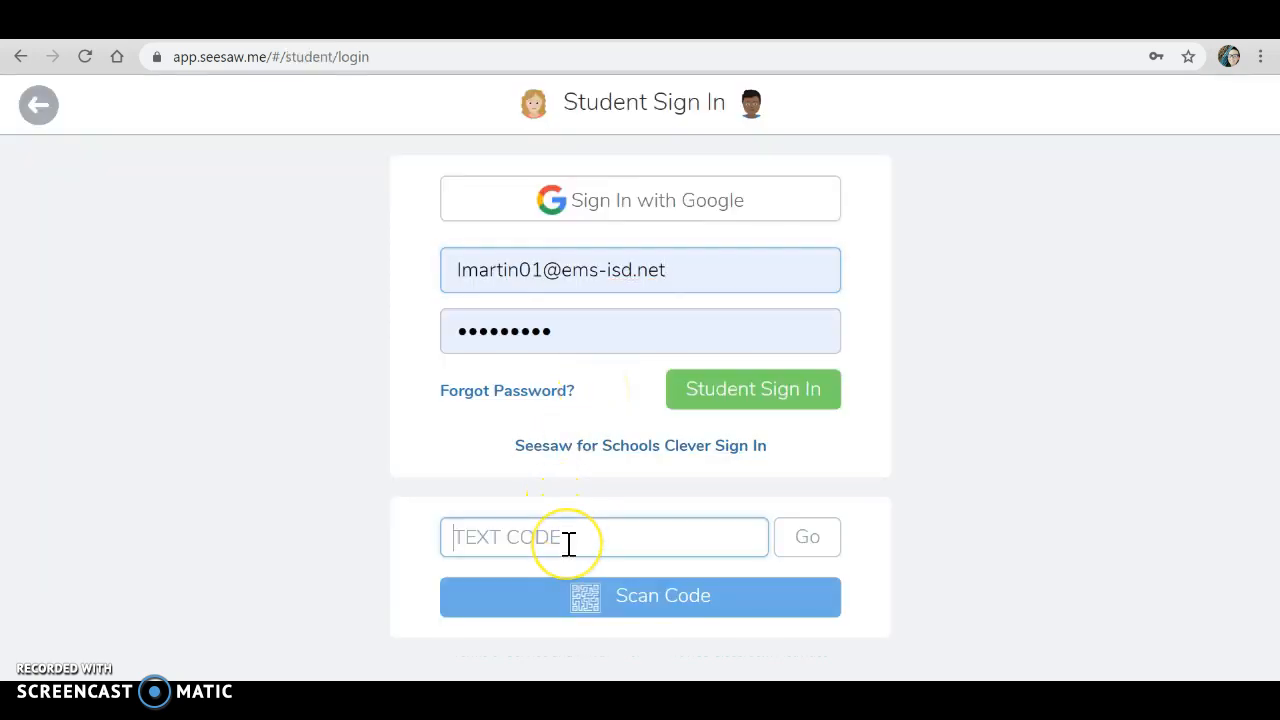
{"action": "left_click", "coordinate": [604, 536]}
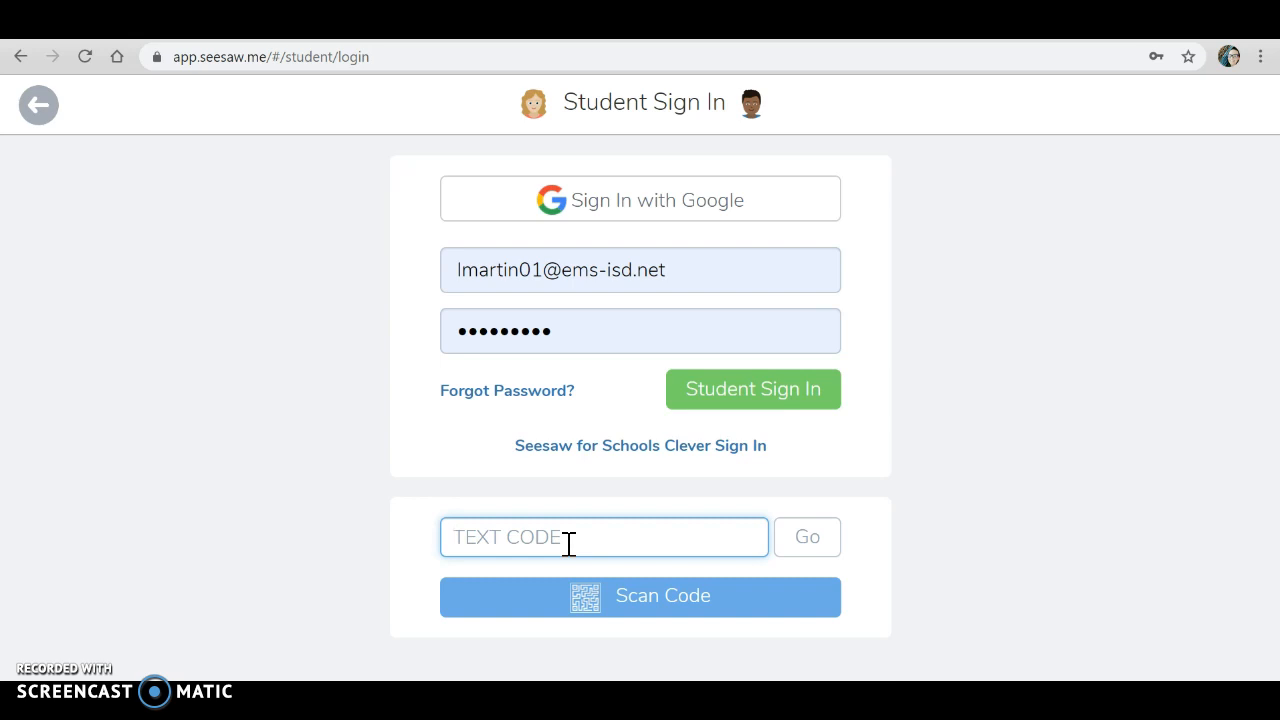
{"action": "type", "text": "ZMUL IHWG CMLK"}
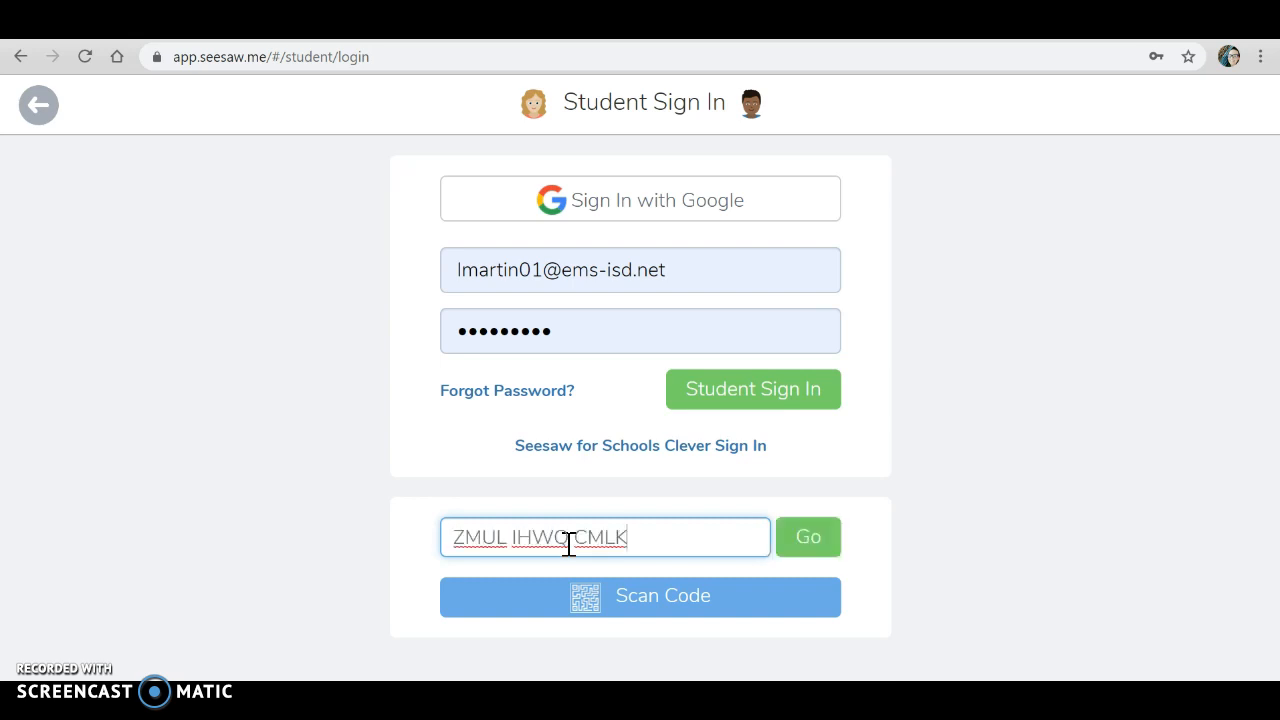
{"action": "mouse_move", "coordinate": [1012, 560]}
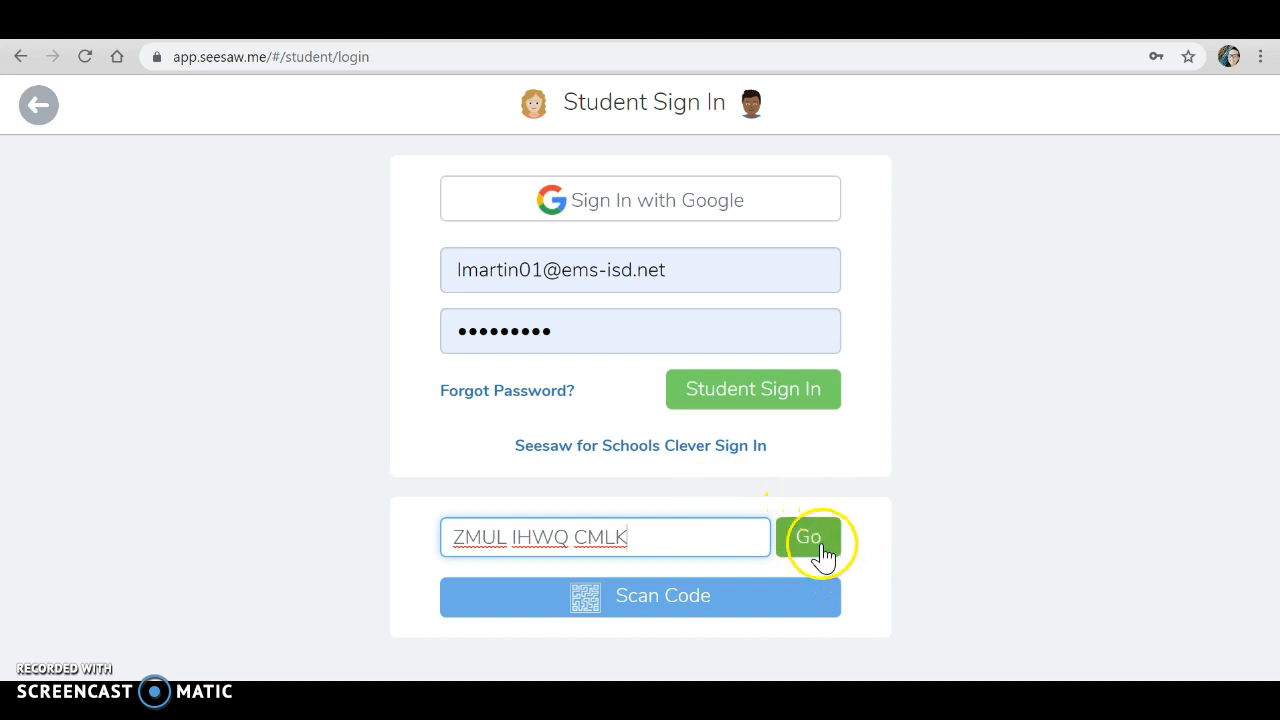
{"action": "left_click", "coordinate": [808, 536]}
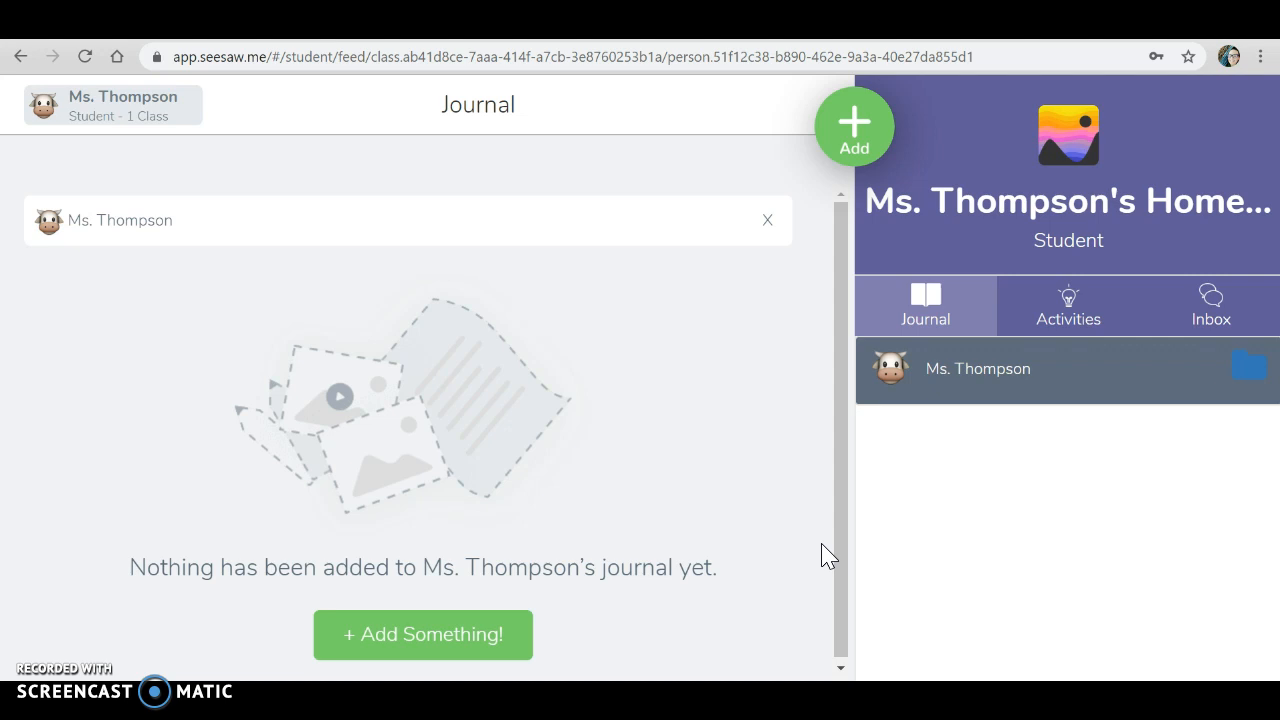
{"action": "mouse_move", "coordinate": [854, 124]}
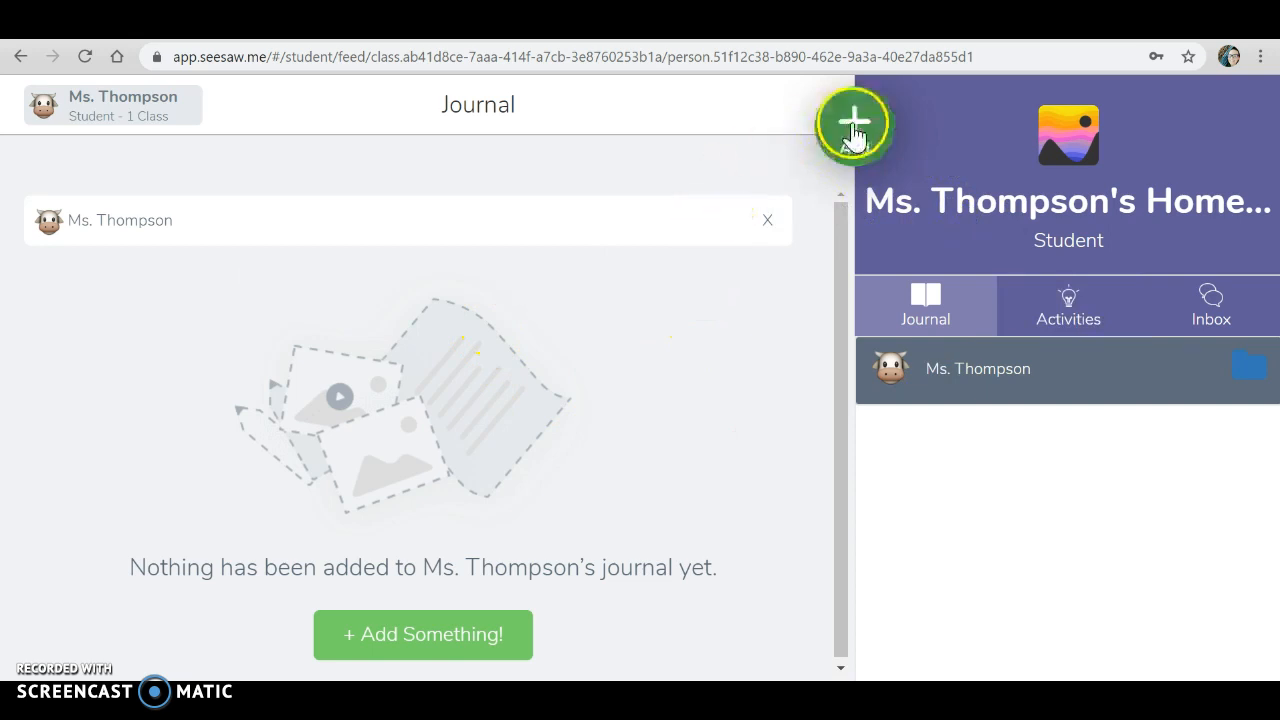
Start a new journal post to reach the Post Your Work choices
{"action": "left_click", "coordinate": [852, 122]}
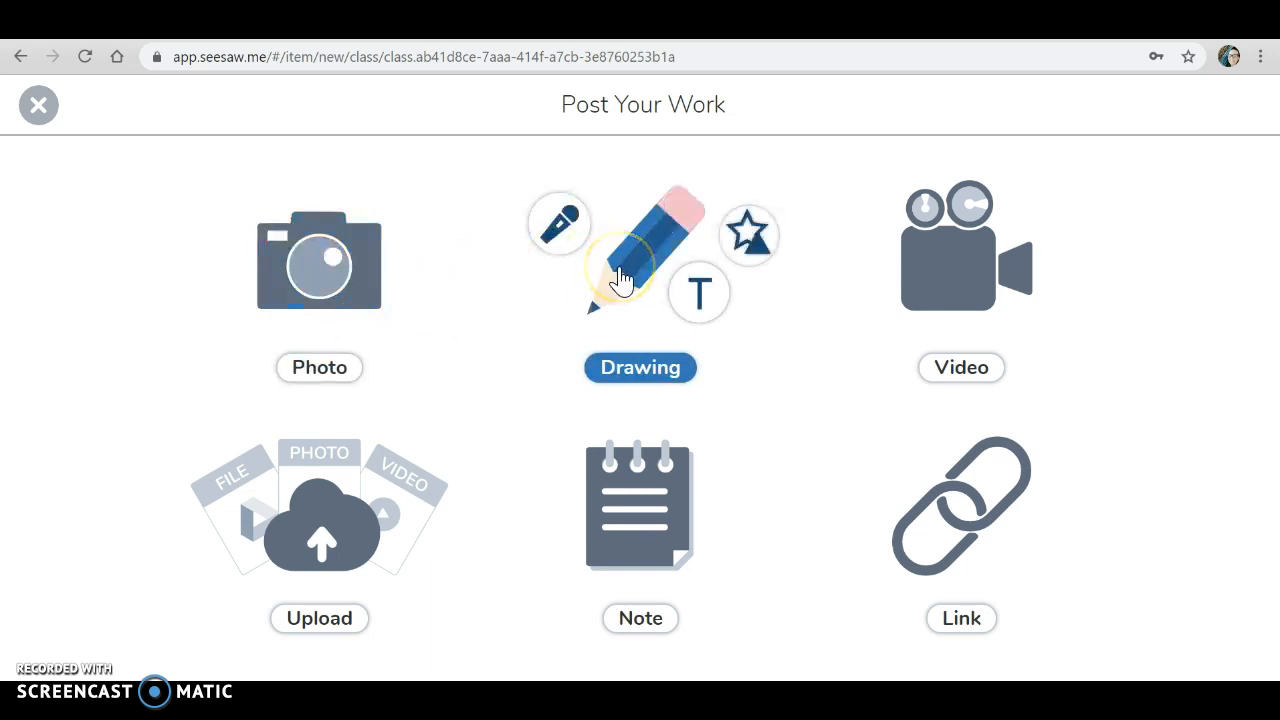
{"action": "mouse_move", "coordinate": [1010, 316]}
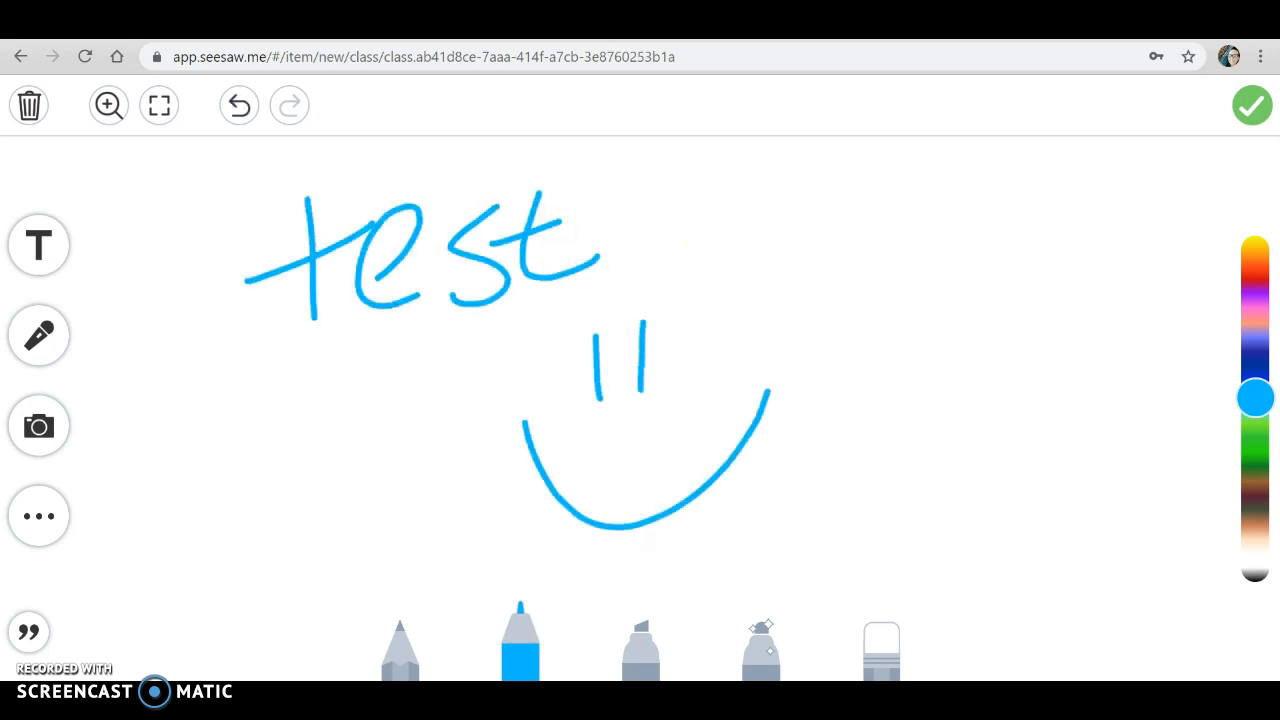
Try brown then blue ink, draw an arrow on the left, and post the drawing
{"action": "left_click", "coordinate": [1256, 504]}
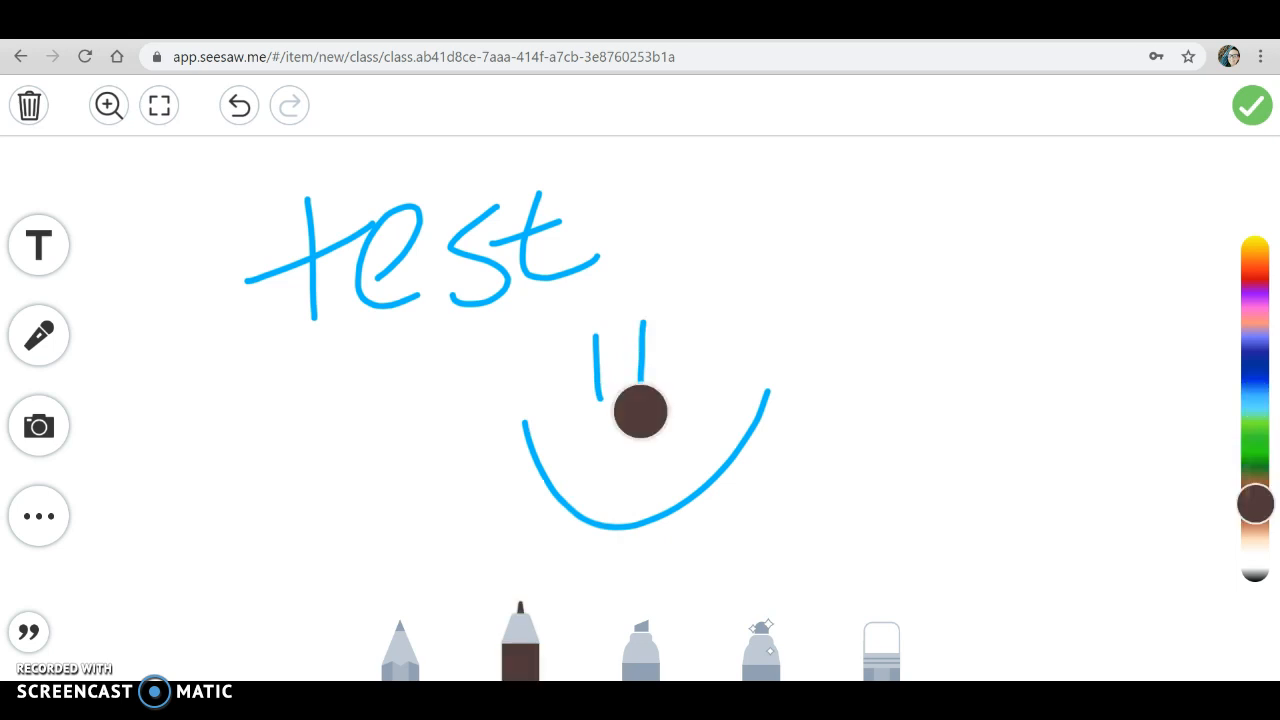
{"action": "left_click", "coordinate": [1256, 408]}
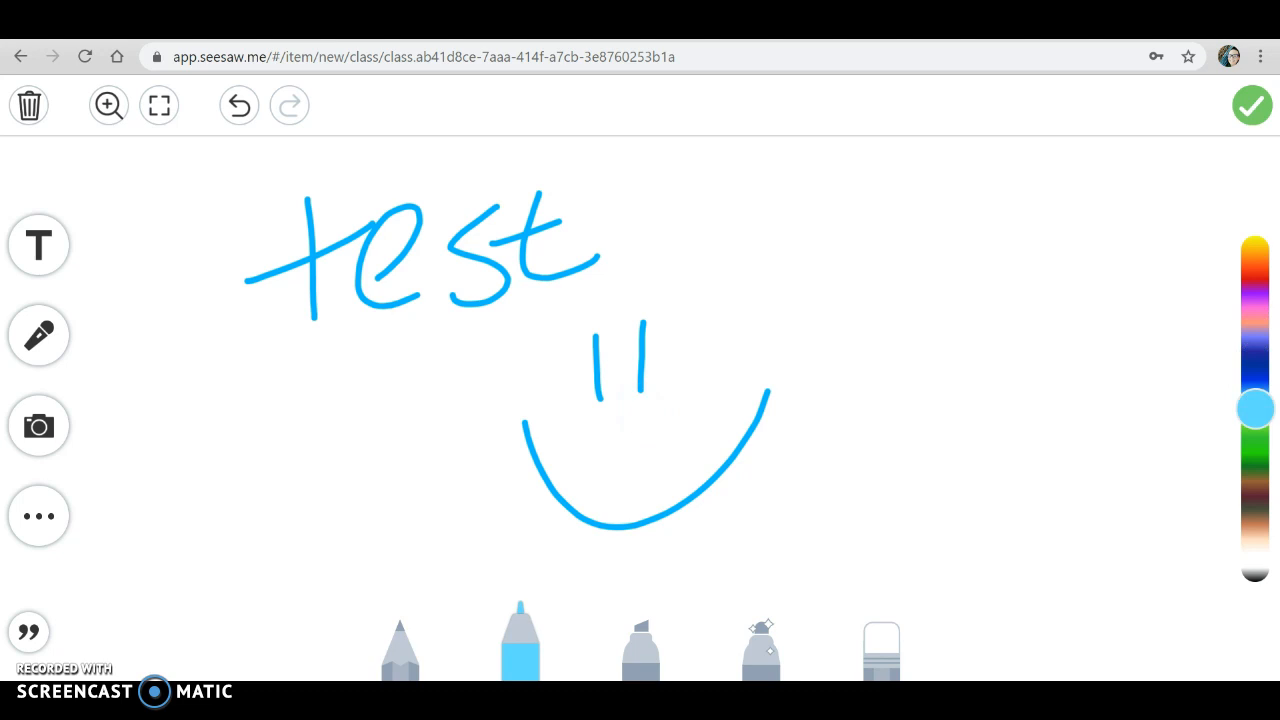
{"action": "left_click", "coordinate": [172, 328]}
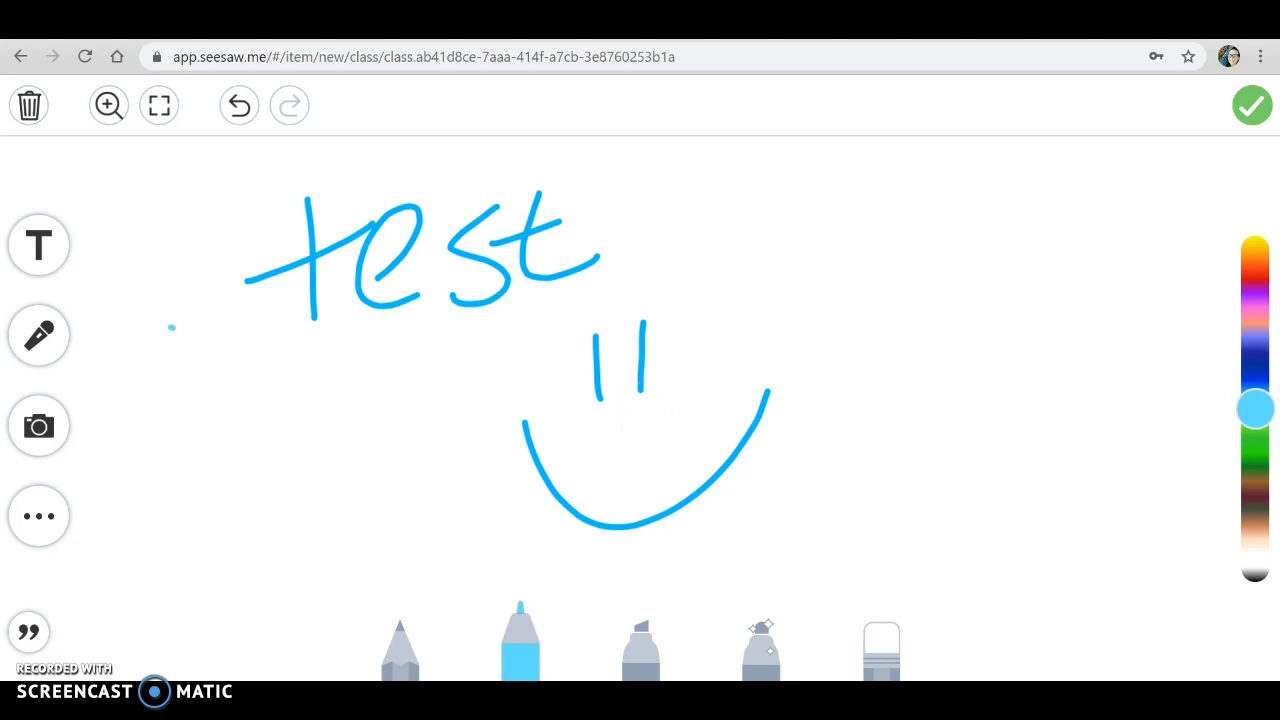
{"action": "left_click_drag", "start_coordinate": [170, 330], "coordinate": [76, 330]}
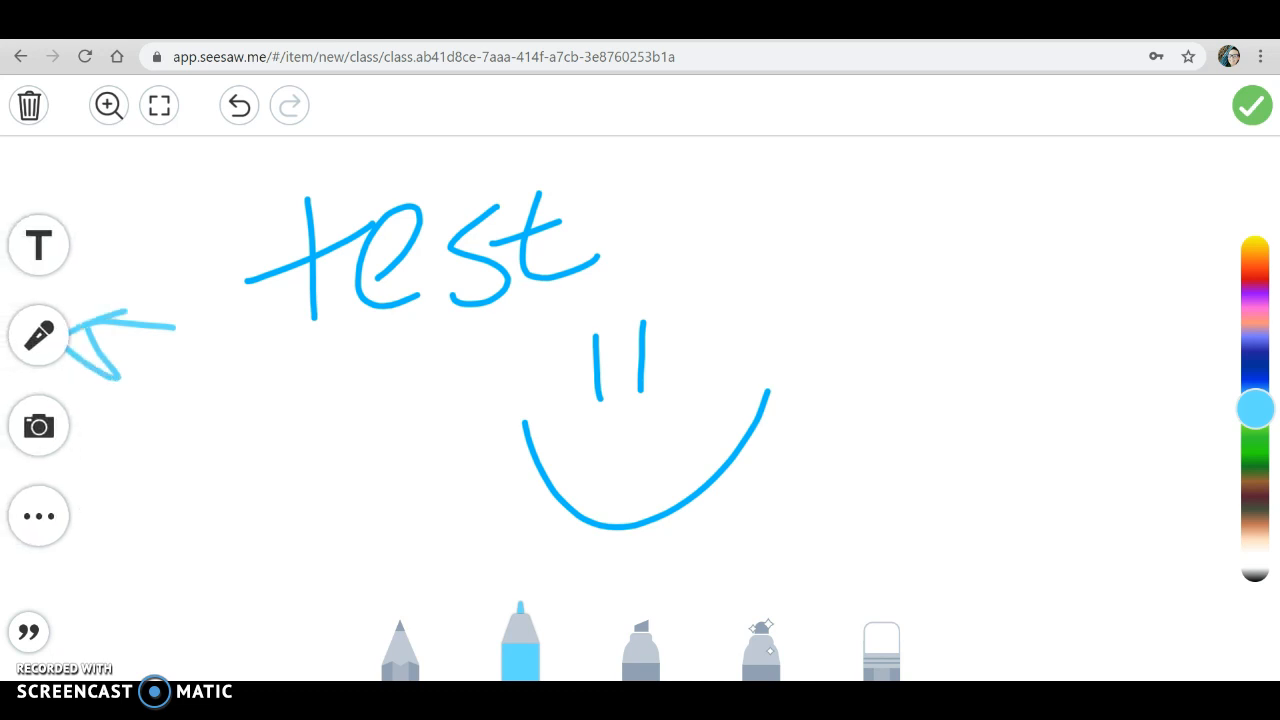
{"action": "mouse_move", "coordinate": [668, 268]}
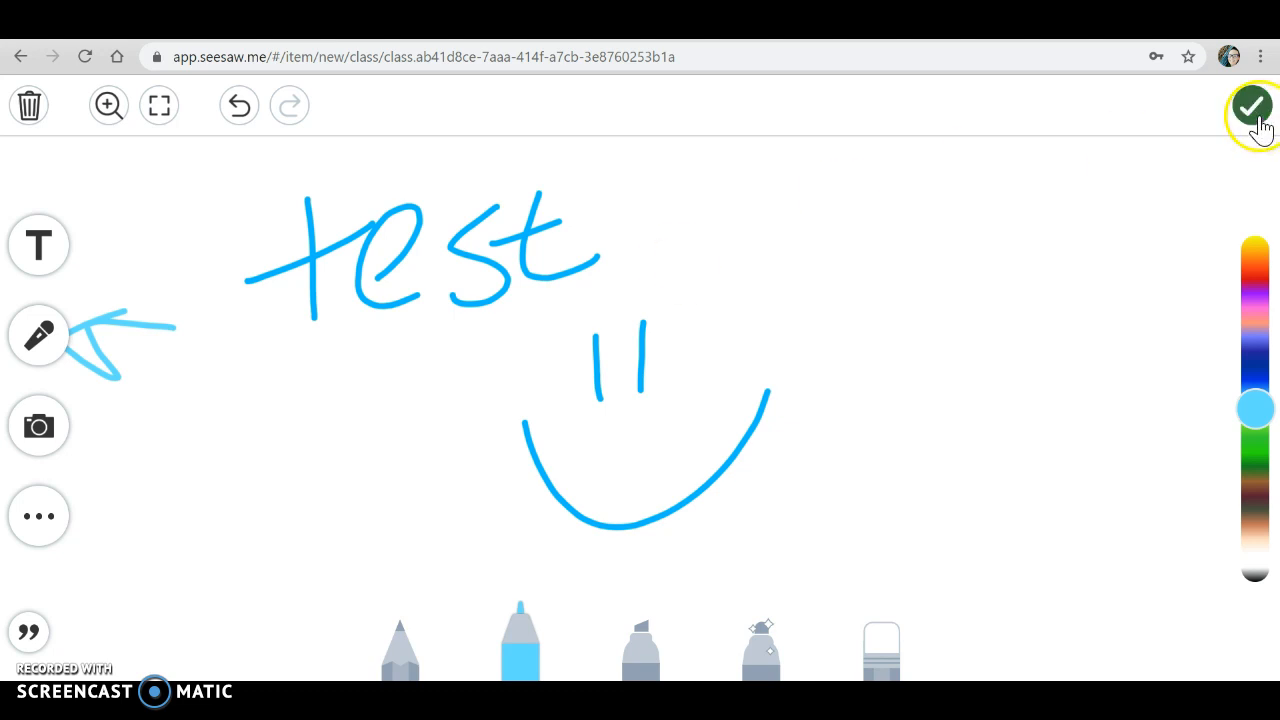
{"action": "left_click", "coordinate": [1252, 104]}
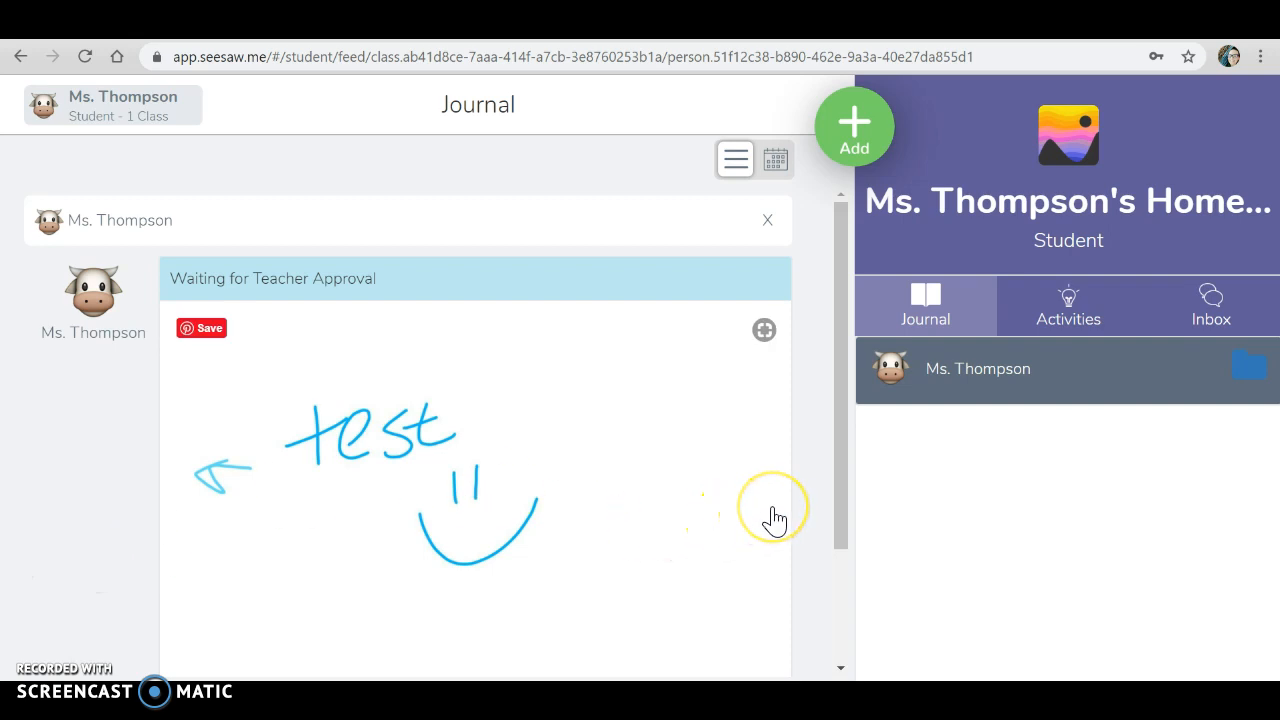
Reach the folder choices for the posted drawing below Like and Comment
{"action": "scroll", "scroll_direction": "down", "scroll_amount": 3}
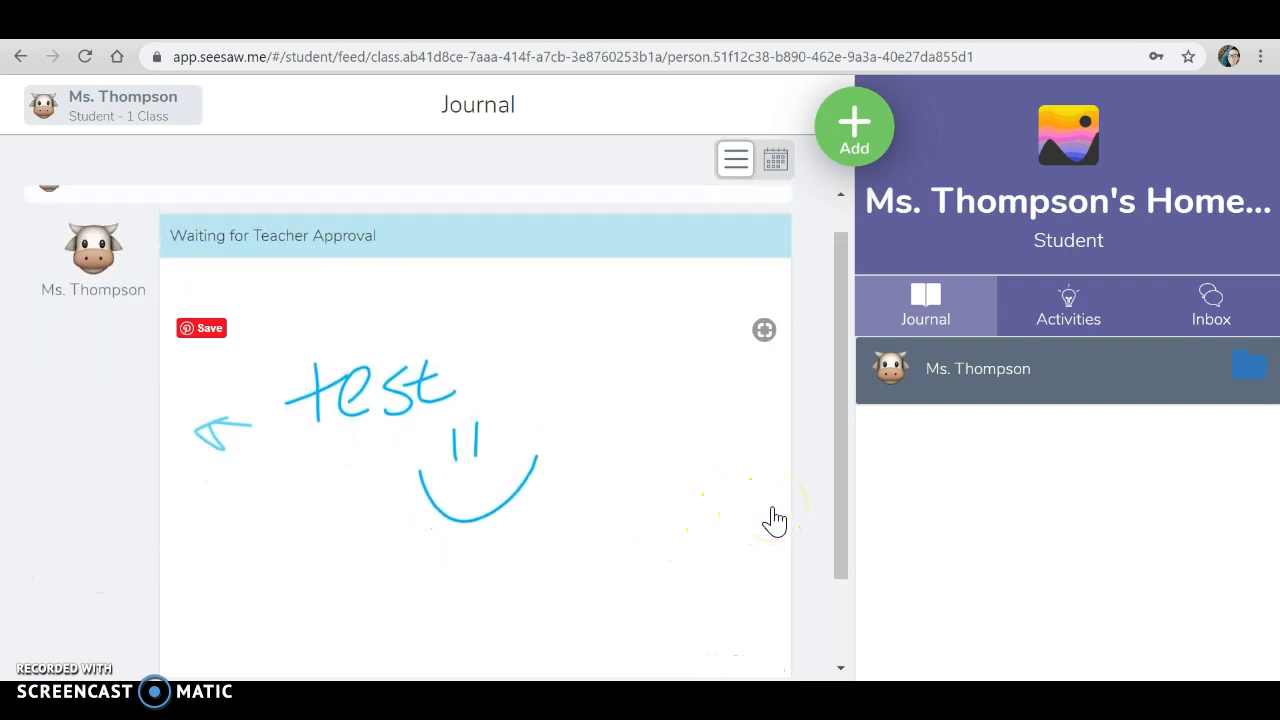
{"action": "scroll", "scroll_direction": "down", "scroll_amount": 3}
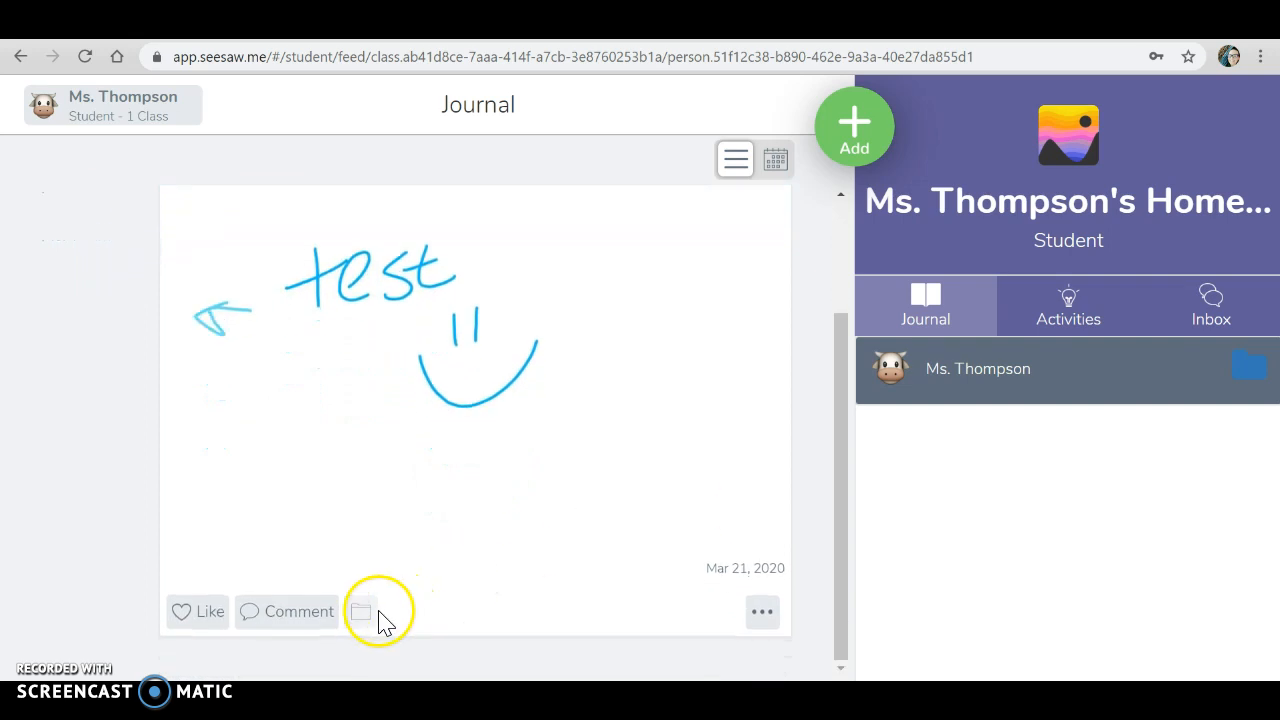
{"action": "left_click", "coordinate": [360, 612]}
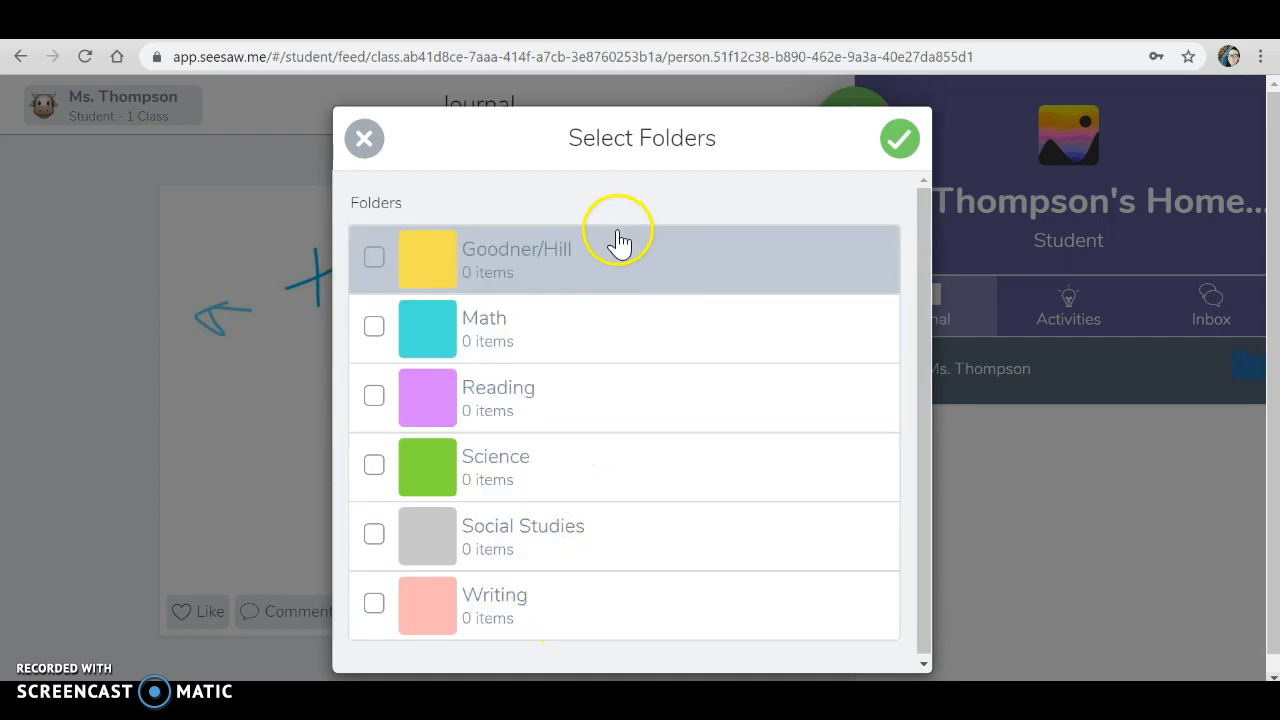
{"action": "mouse_move", "coordinate": [652, 420]}
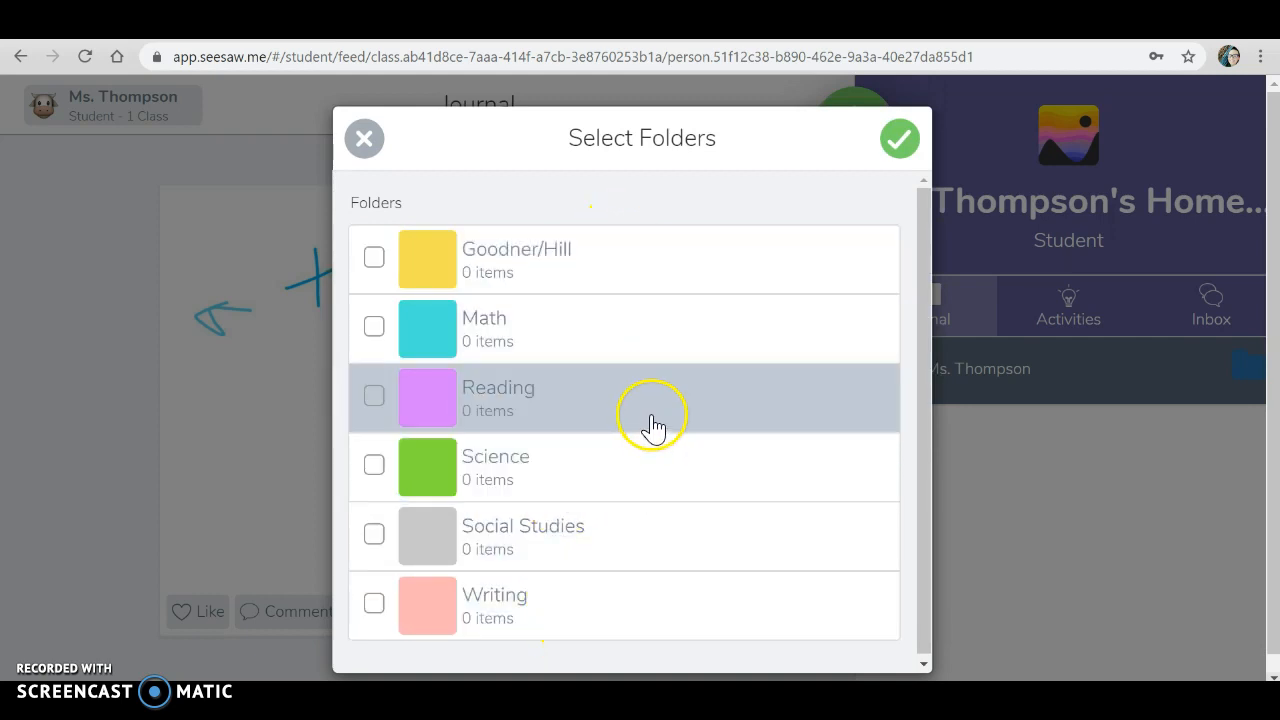
{"action": "mouse_move", "coordinate": [694, 412]}
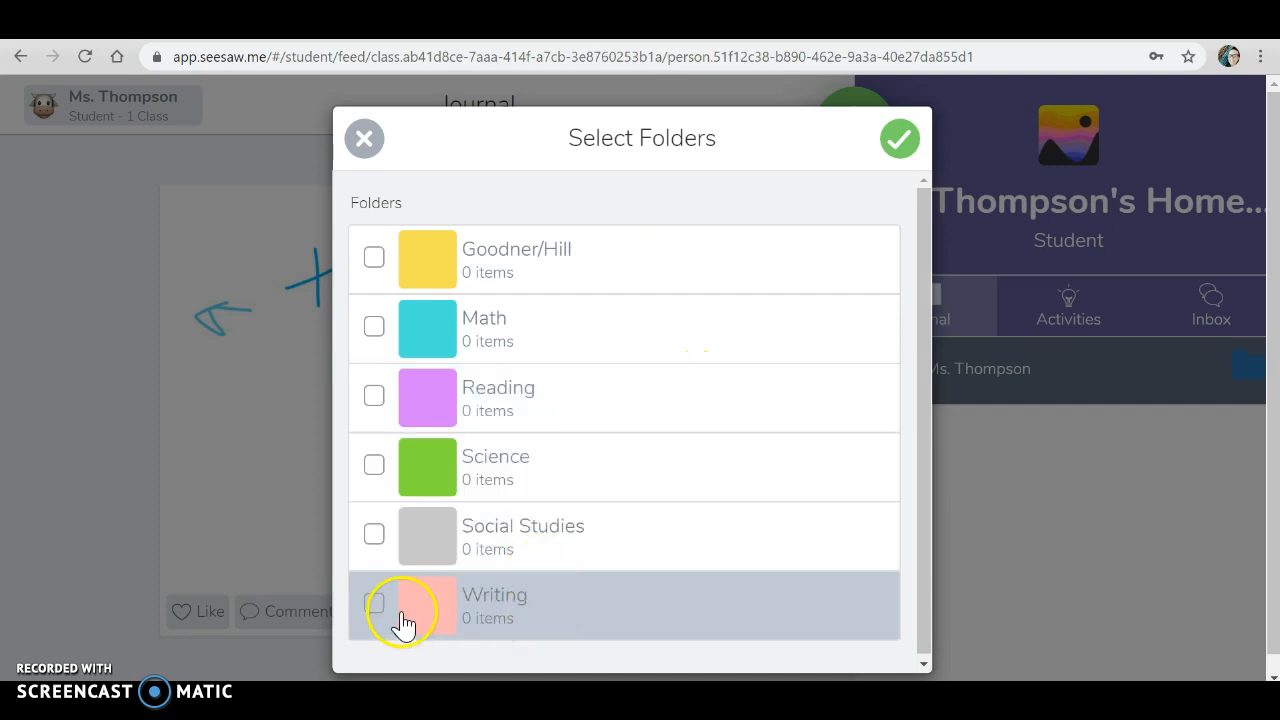
File the drawing post in the Writing folder and confirm
{"action": "left_click", "coordinate": [372, 604]}
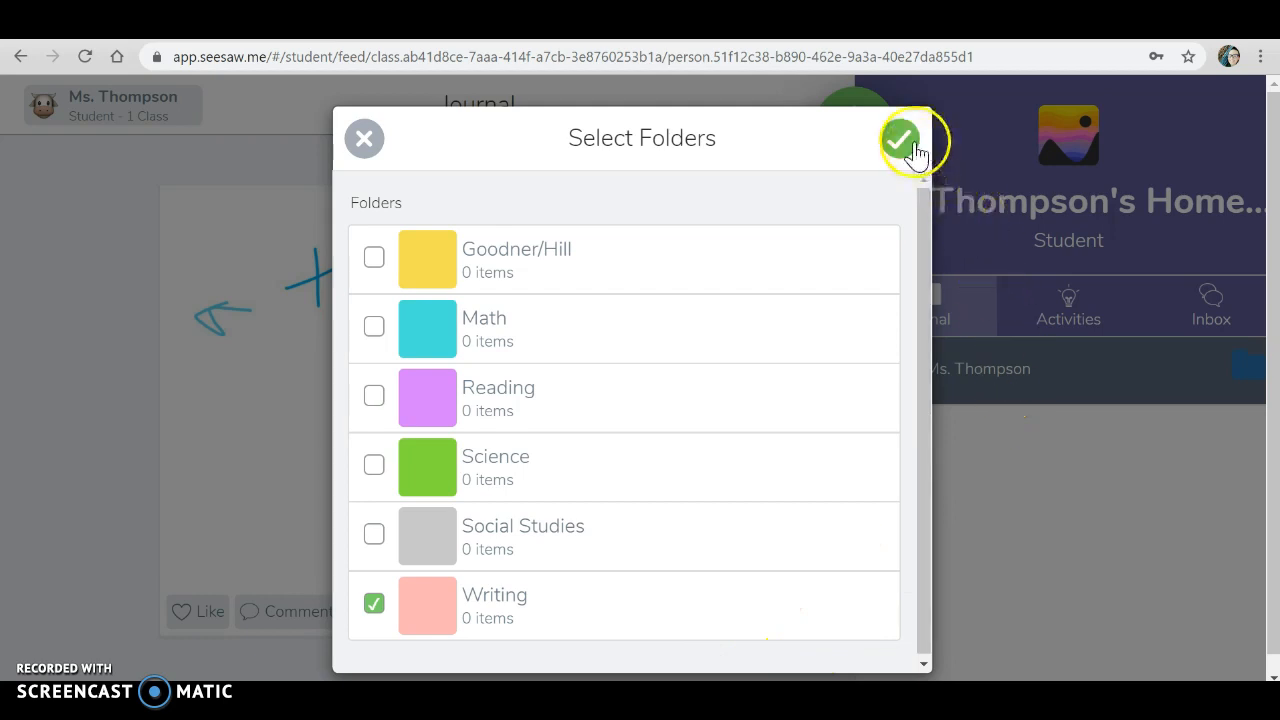
{"action": "left_click", "coordinate": [900, 138]}
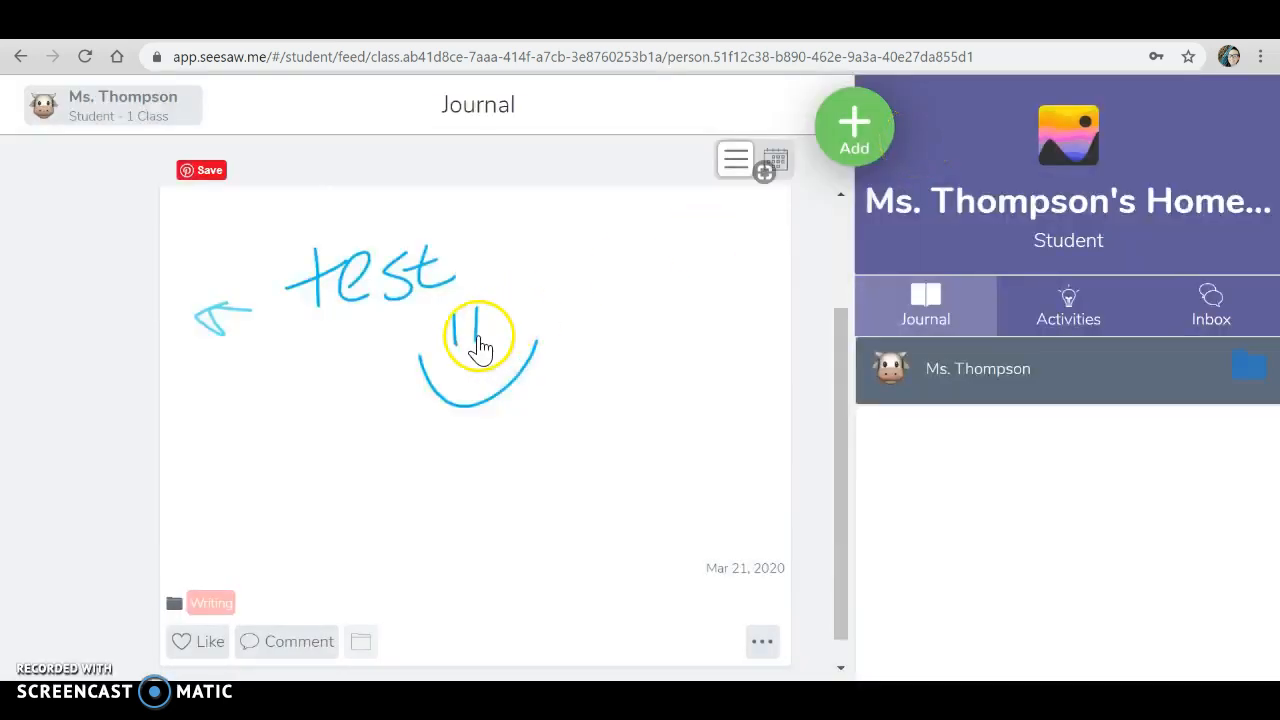